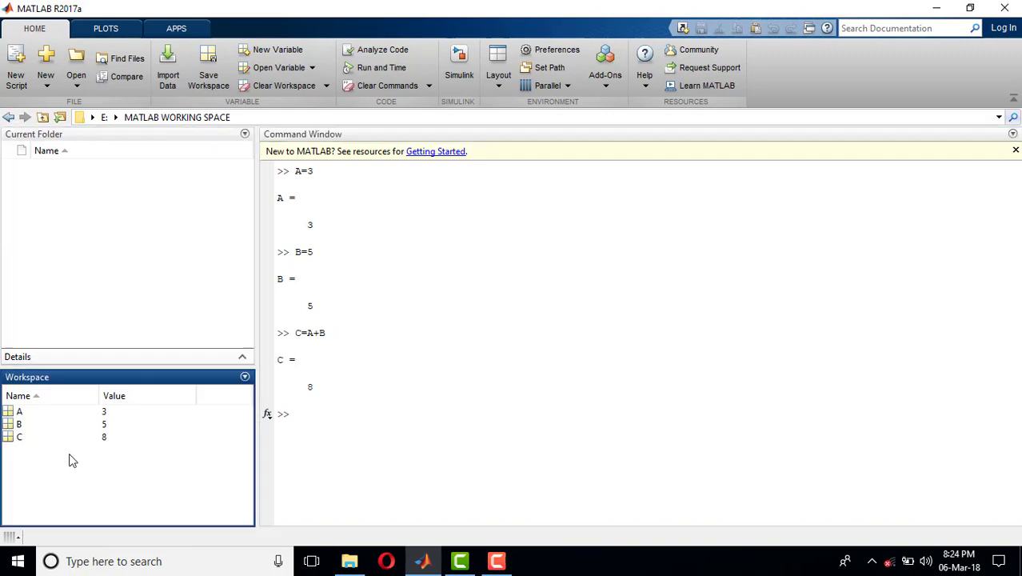
Step: Clear the Command Window with clc and delete the stray 'a' from the prompt
click(602, 273)
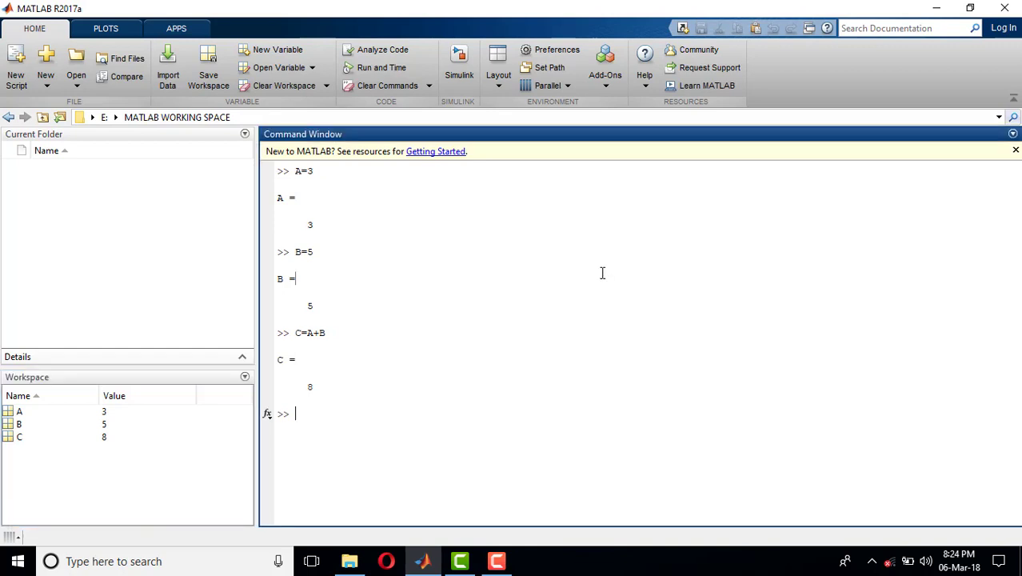
mouse_move(477, 281)
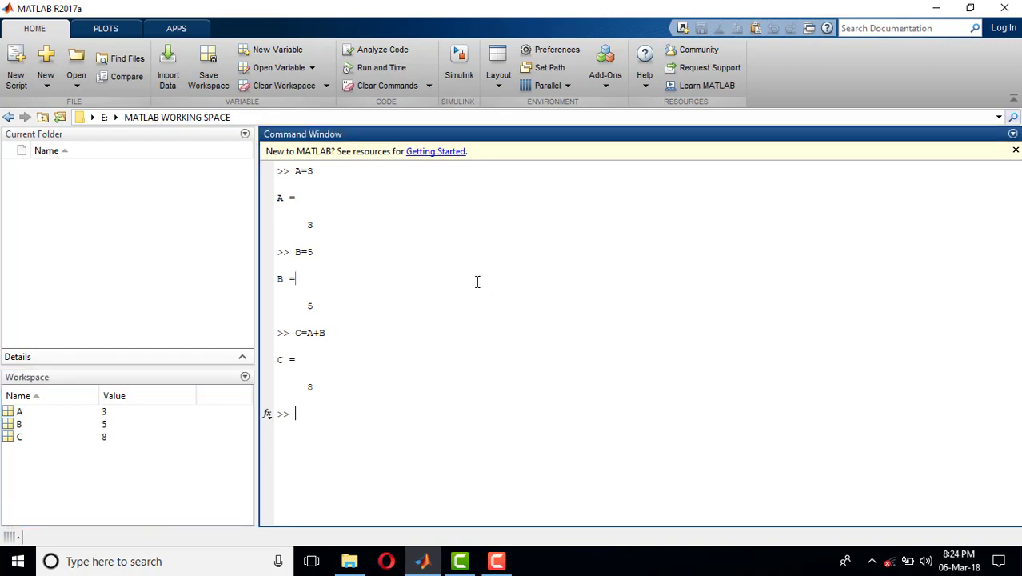
mouse_move(423, 250)
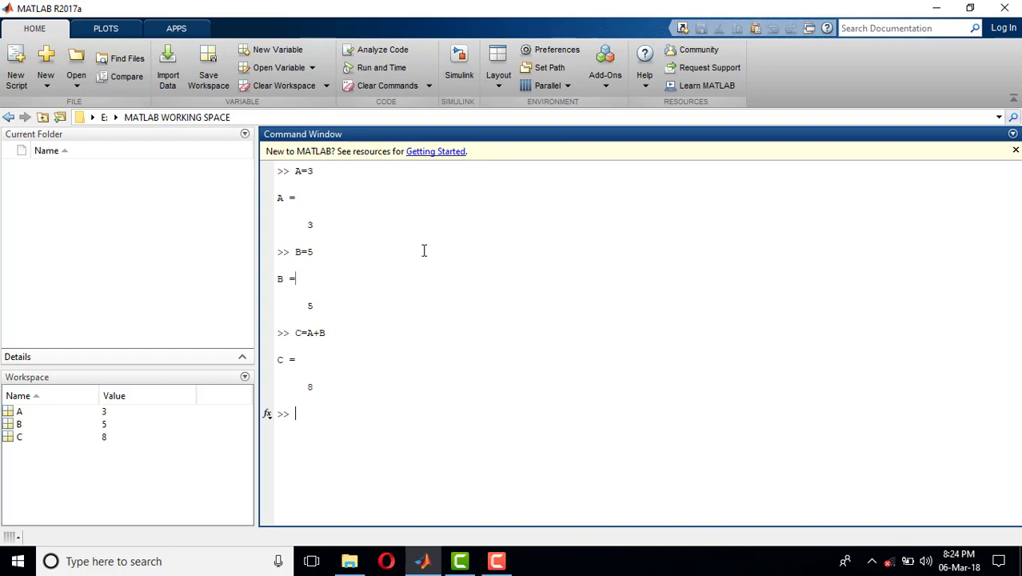
mouse_move(306, 188)
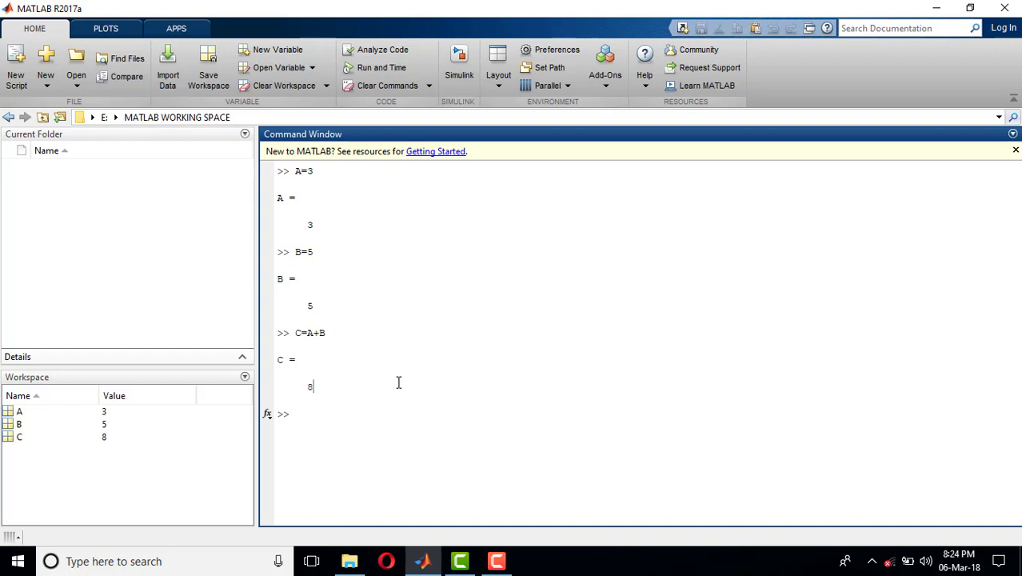
mouse_move(473, 435)
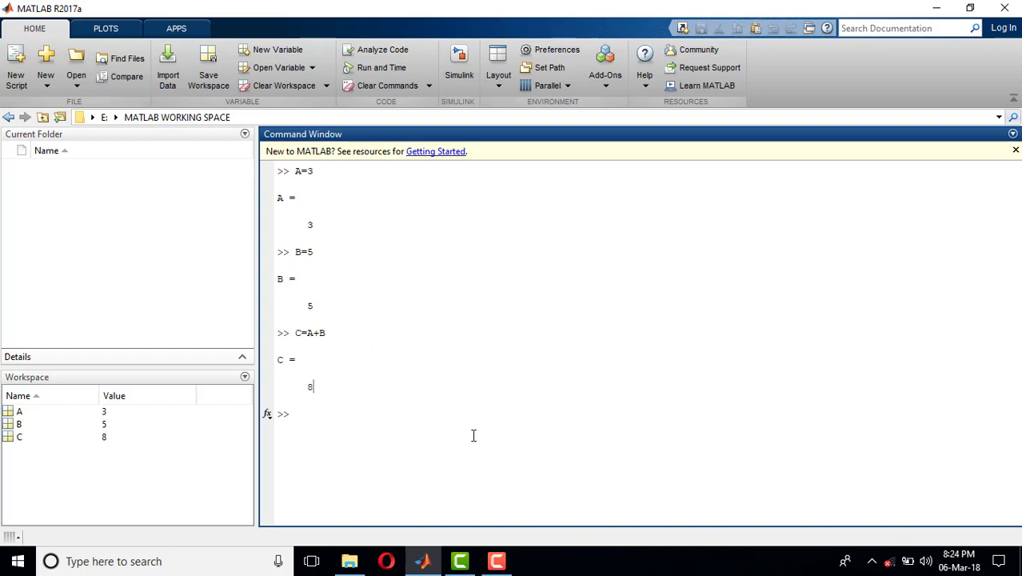
text(clc)
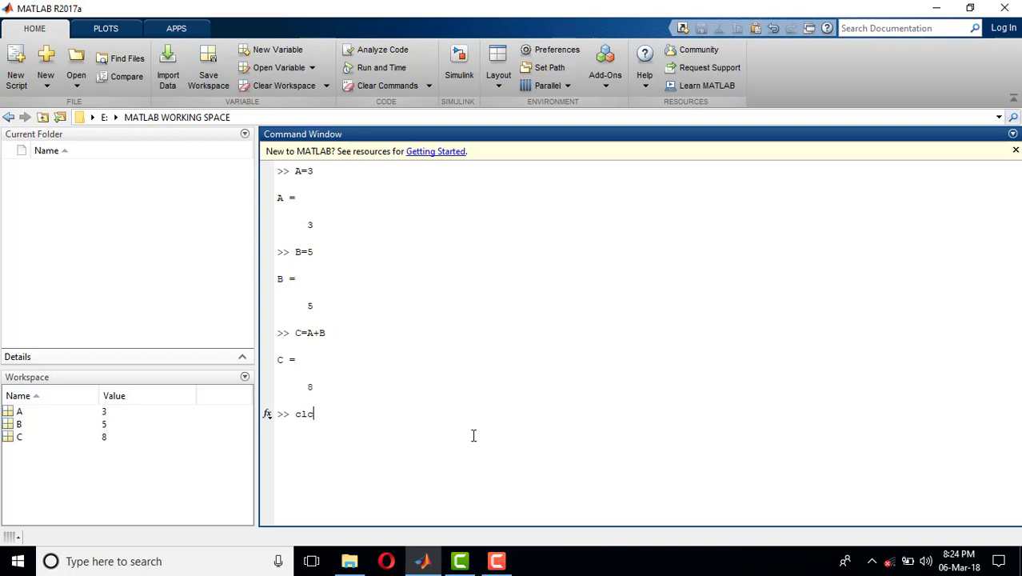
key(Enter)
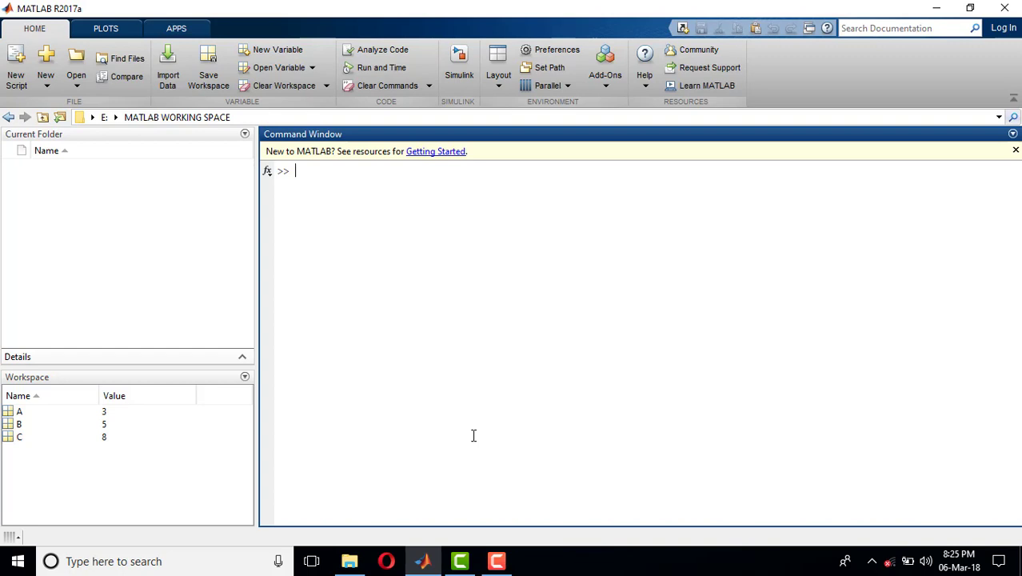
text(a)
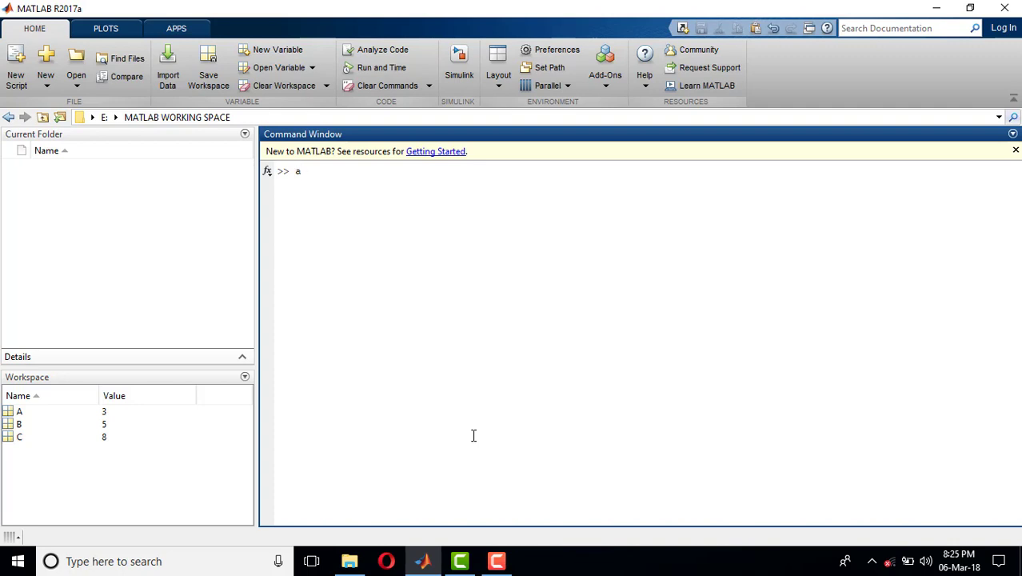
key(backspace)
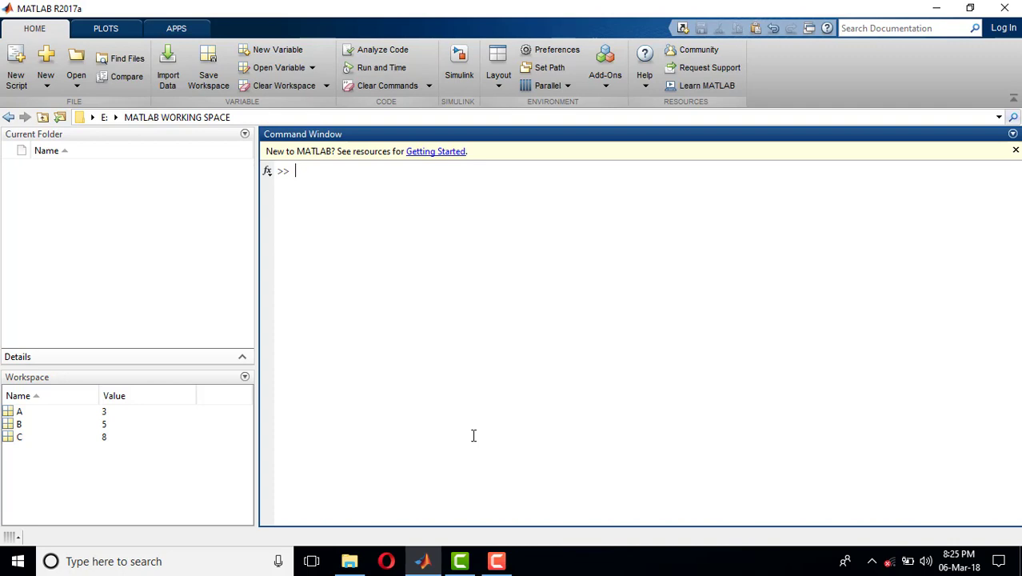
Step: Display A, B and C (3, 5 and 8), then type uppercase CLC at the prompt
text(A)
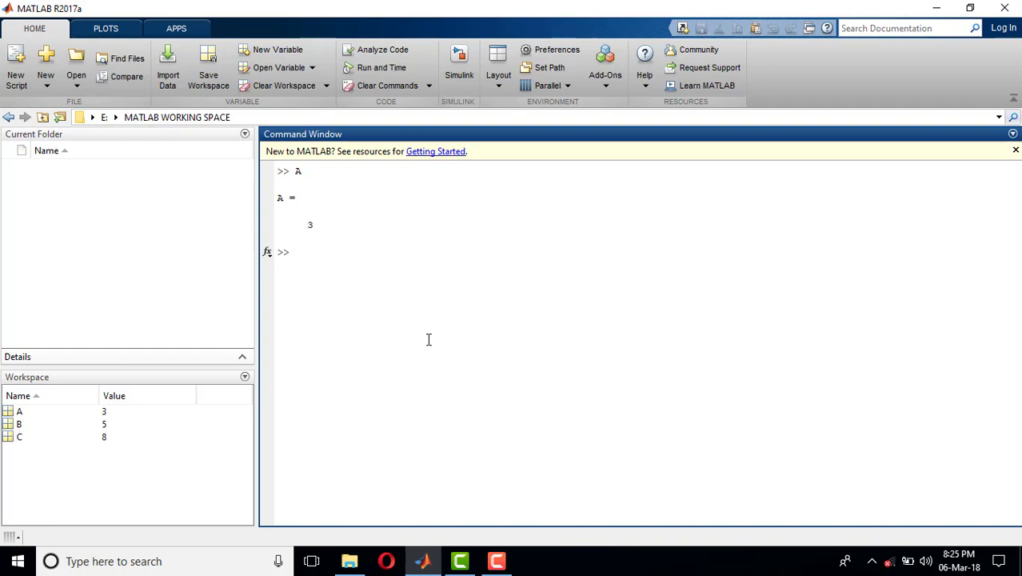
text(B)
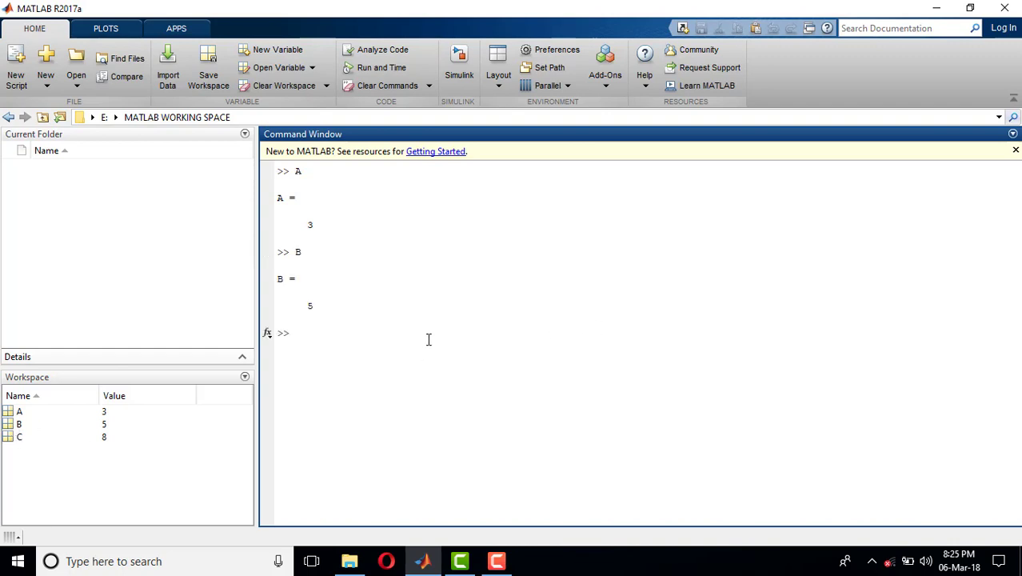
text(C)
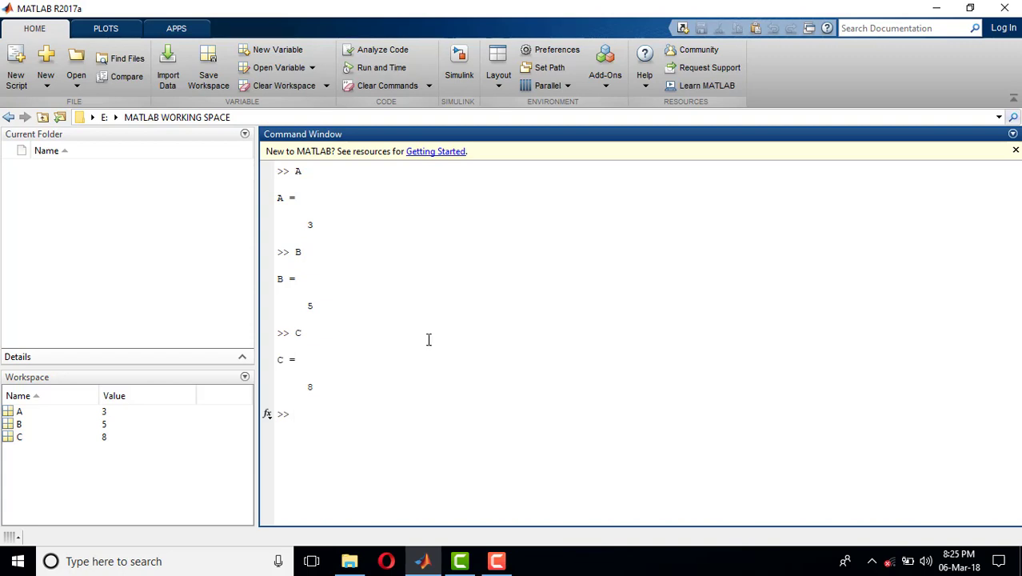
text(CLC)
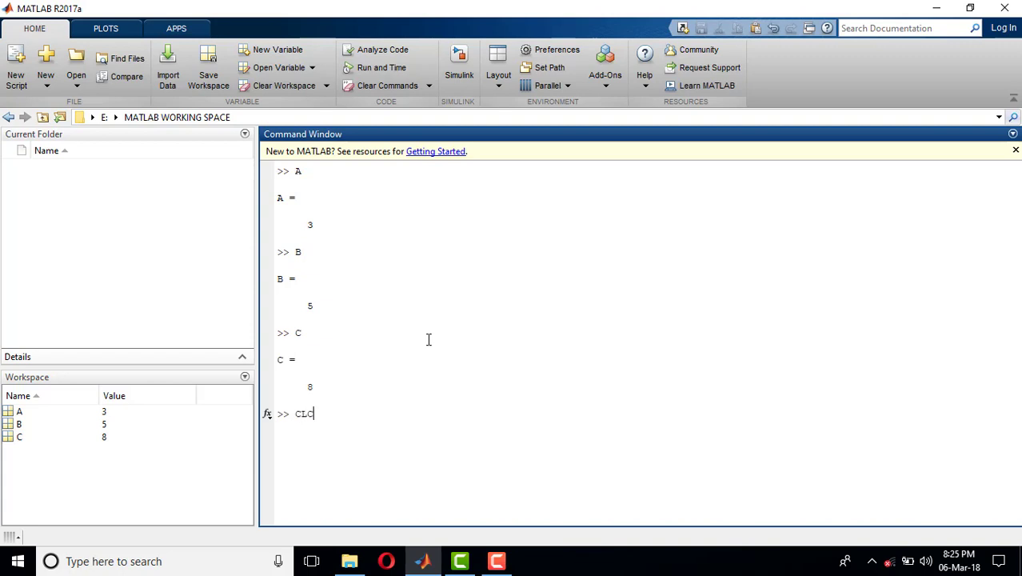
Step: Run uppercase CLC to get the undefined function error, then type lowercase clc
key(enter)
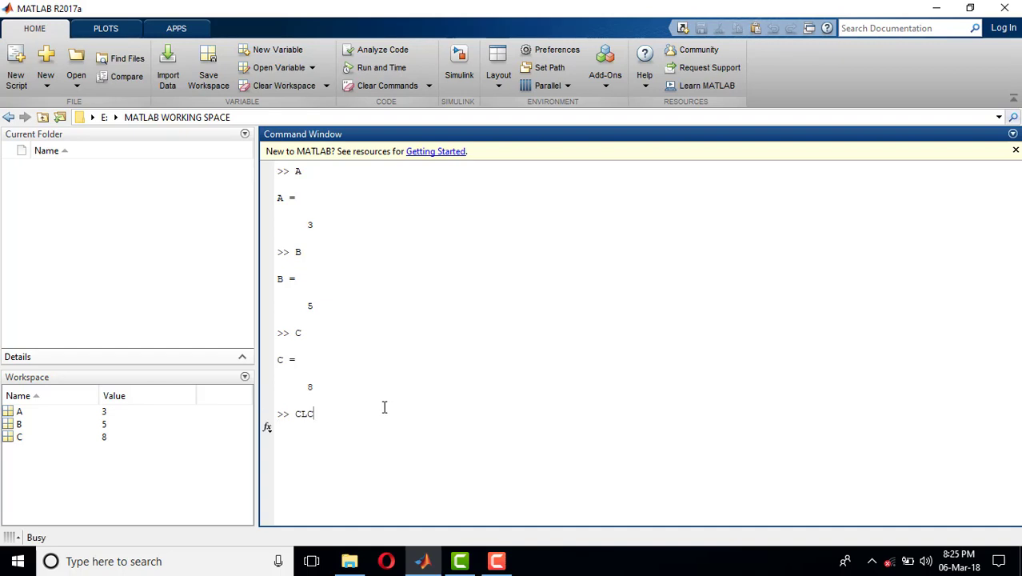
key(enter)
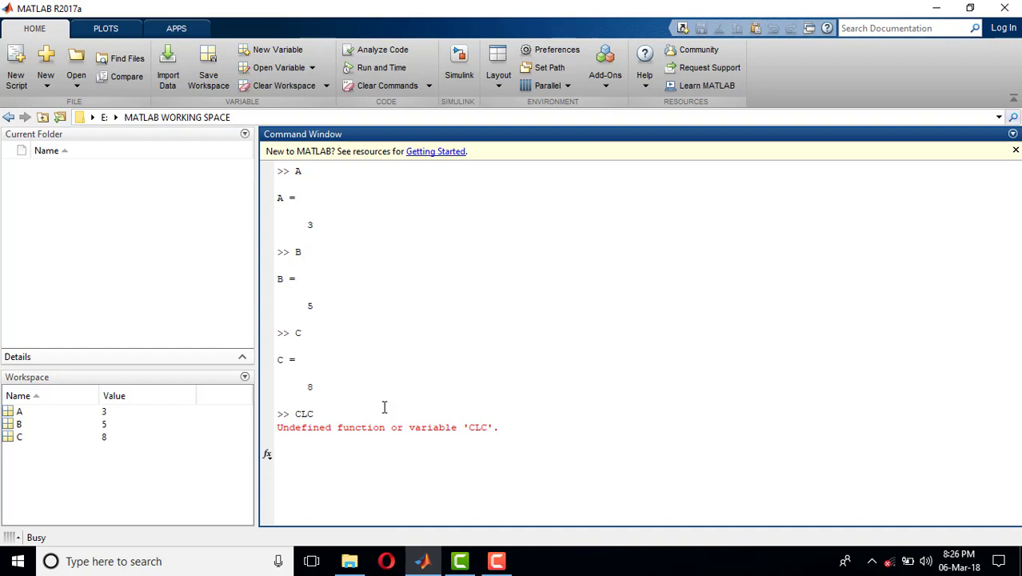
text(clcclc)
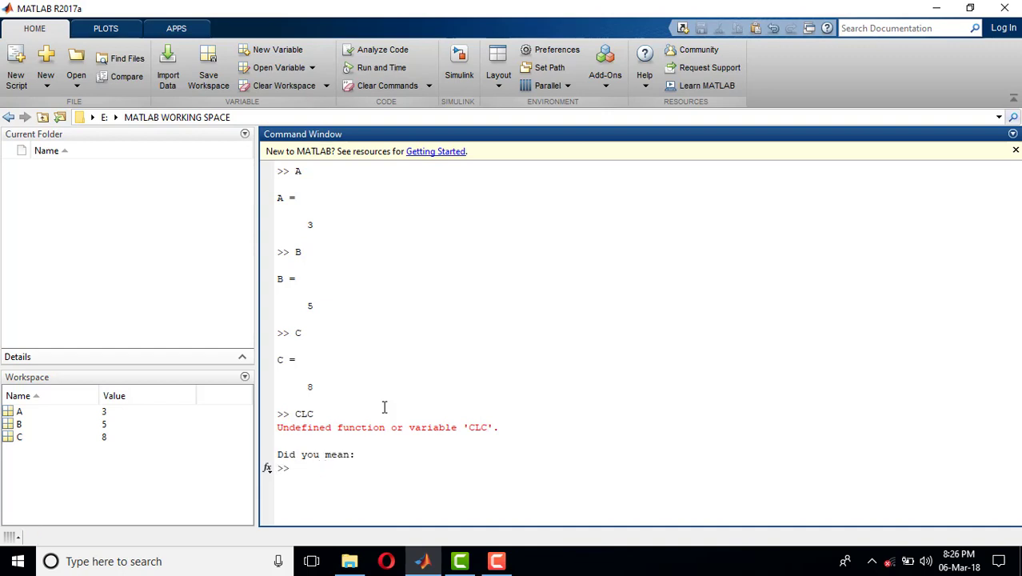
text(clc)
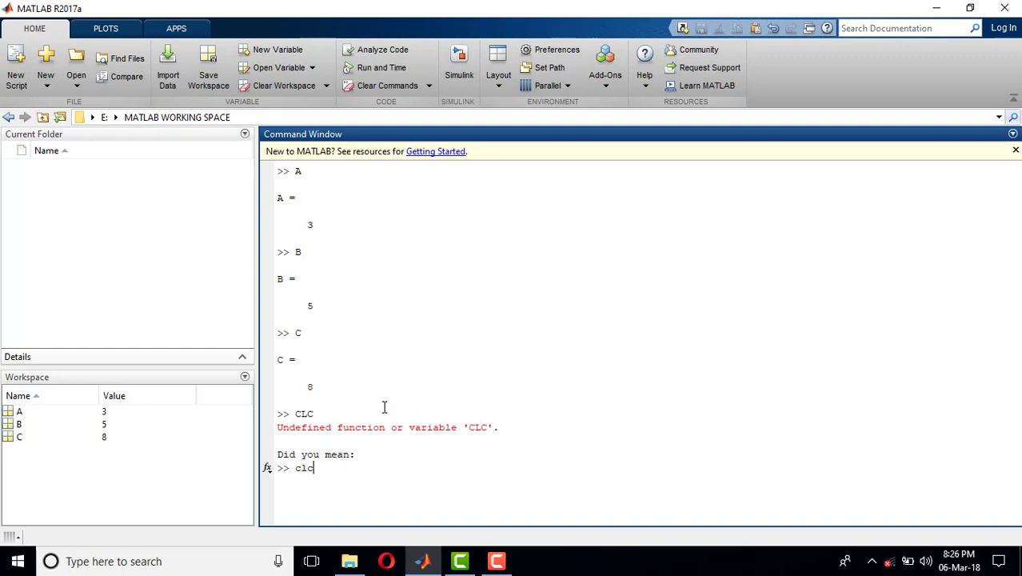